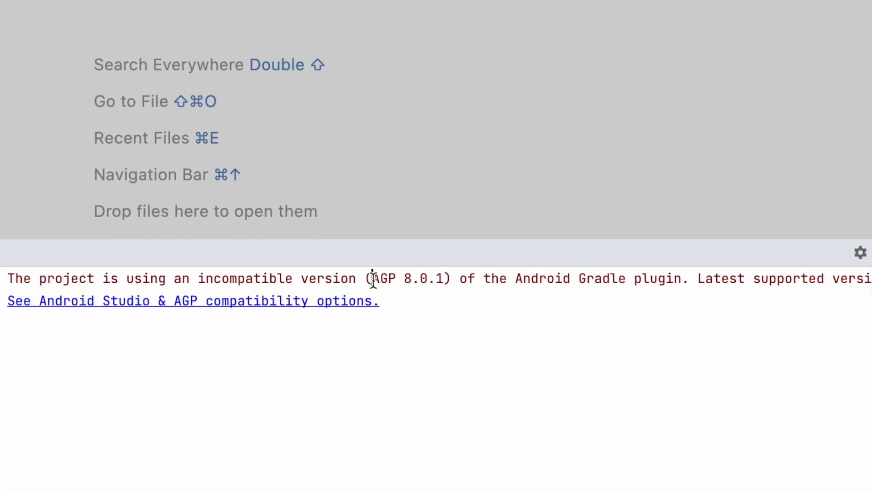
Step: Note the project's current AGP 8.0.1 and Dolphin's latest supported version AGP 7.3.0
double_click(383, 278)
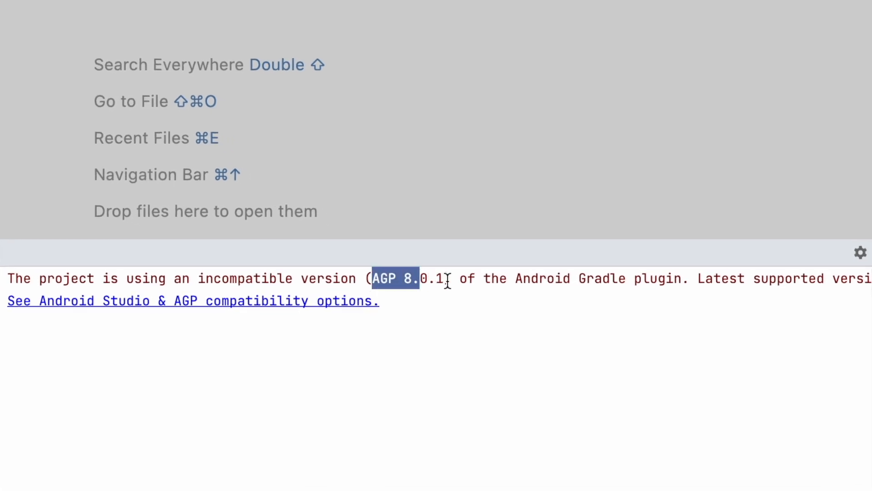
mouse_move(639, 292)
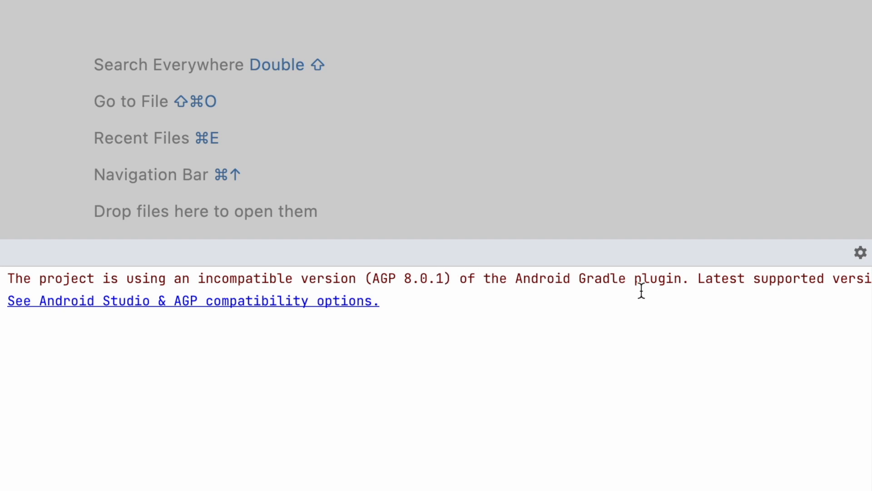
mouse_move(690, 287)
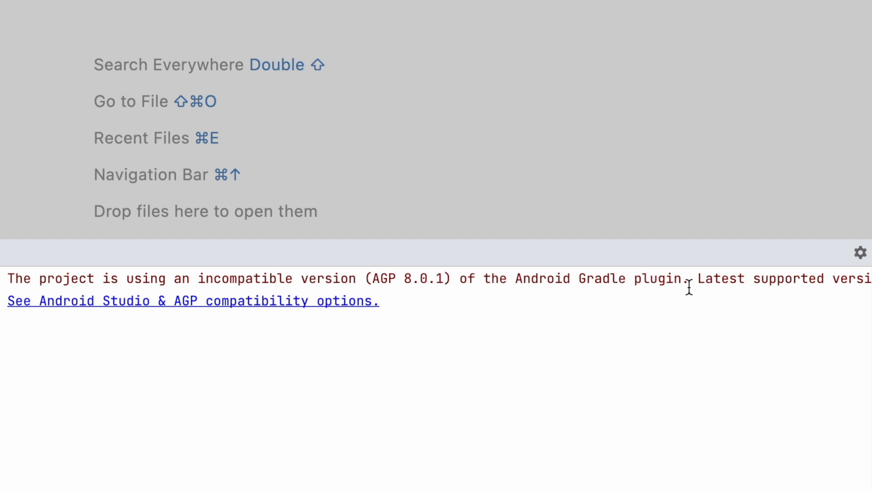
scroll(right, 3)
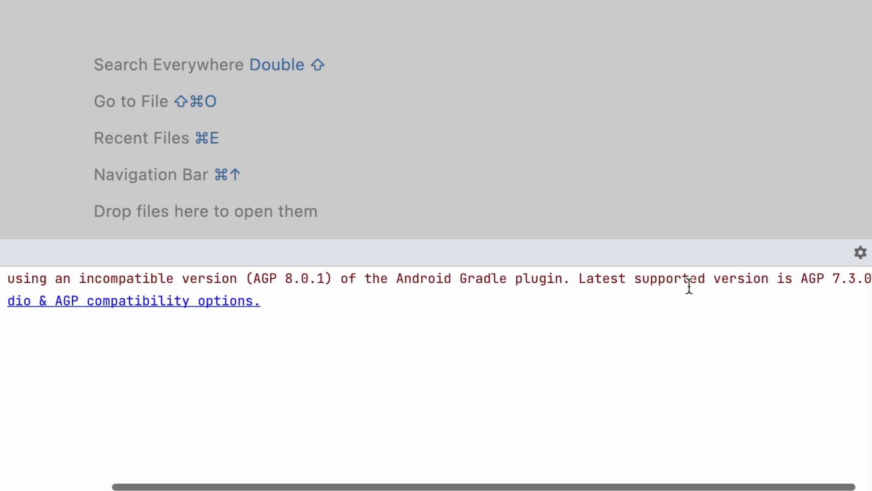
mouse_move(799, 283)
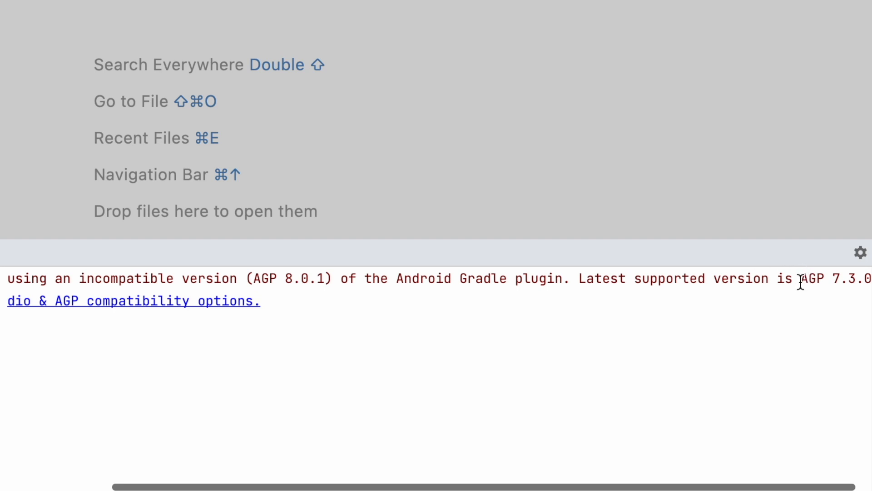
double_click(818, 278)
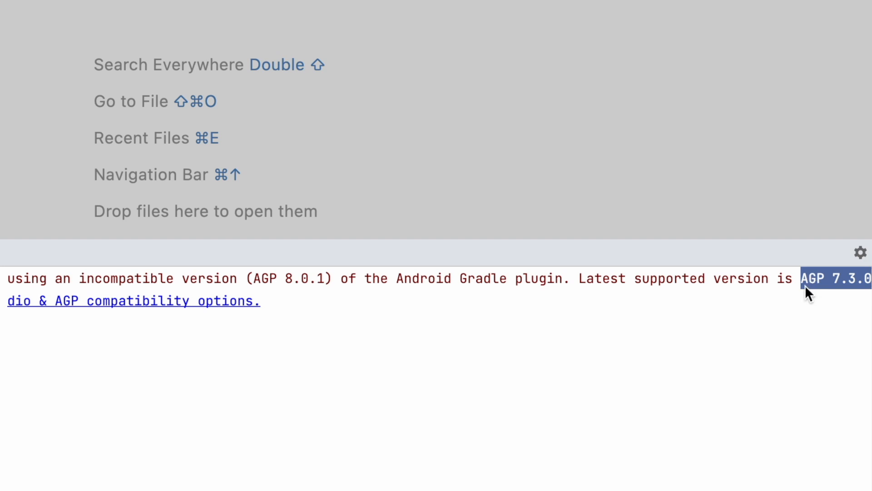
mouse_move(827, 288)
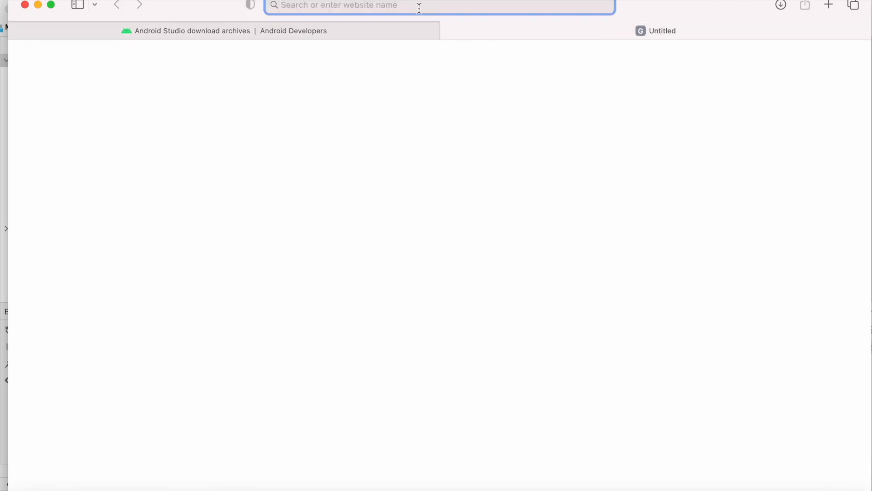
Step: Search 'android gradle plugin' and read the table: Flamingo up to 8.0, Dolphin up to 7.3
text(android gradle p)
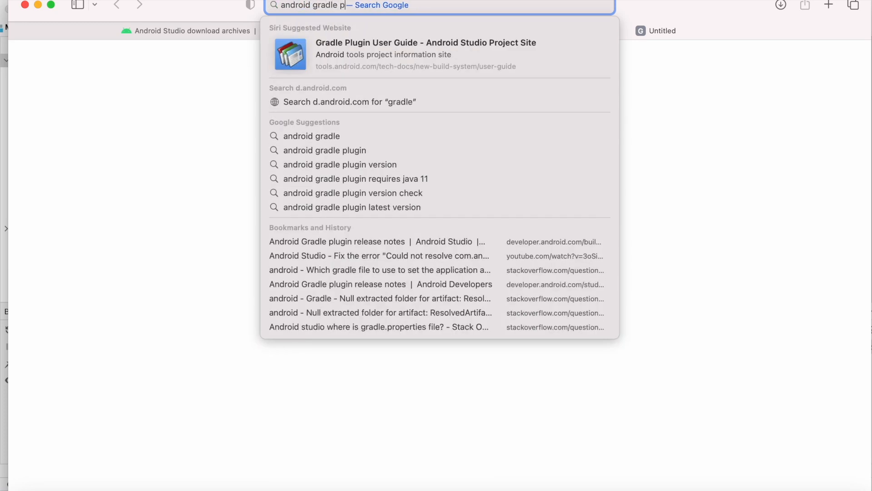
key(Return)
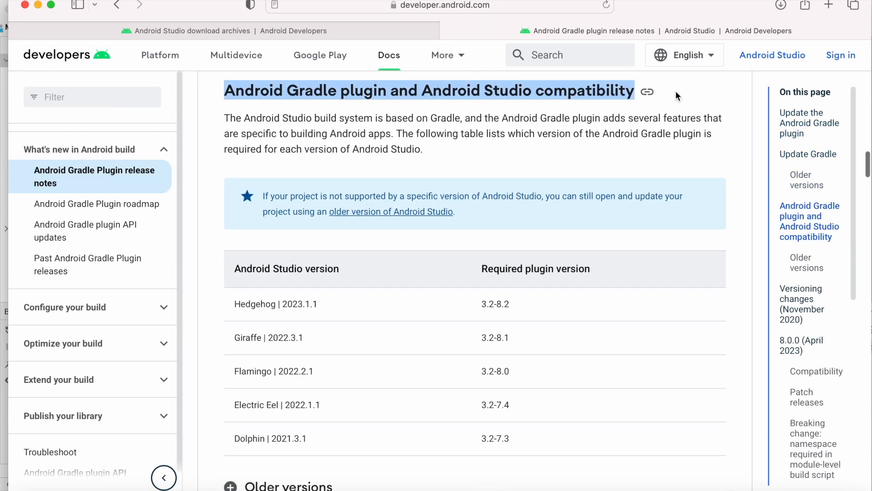
double_click(273, 371)
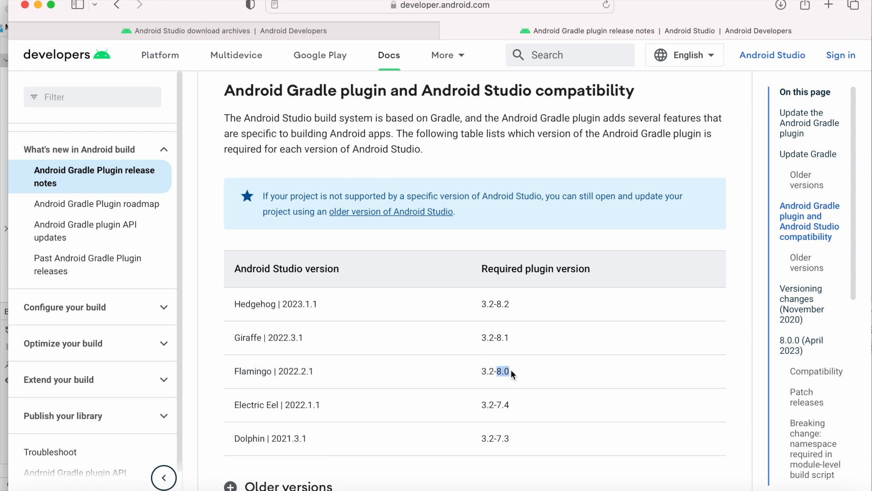
double_click(251, 438)
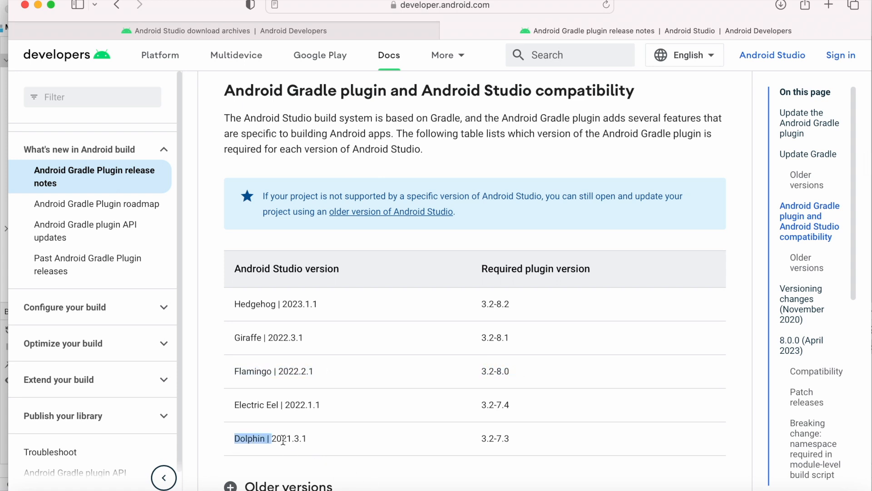
double_click(502, 438)
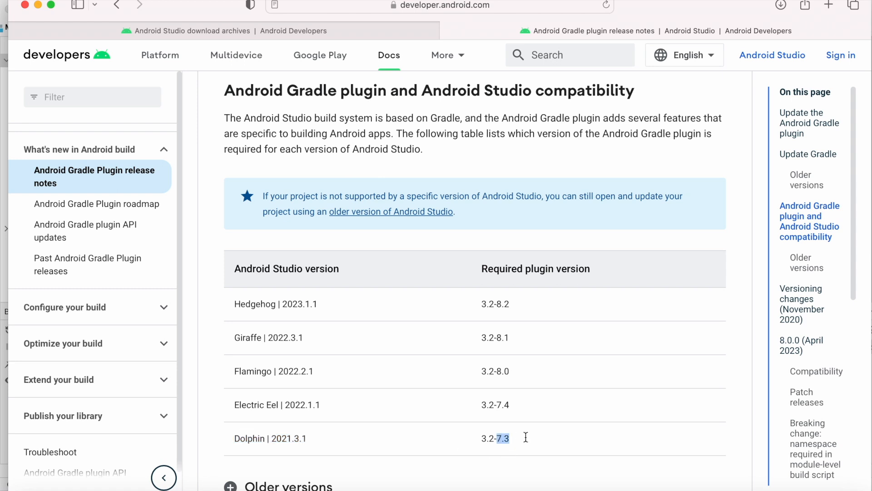
mouse_move(167, 152)
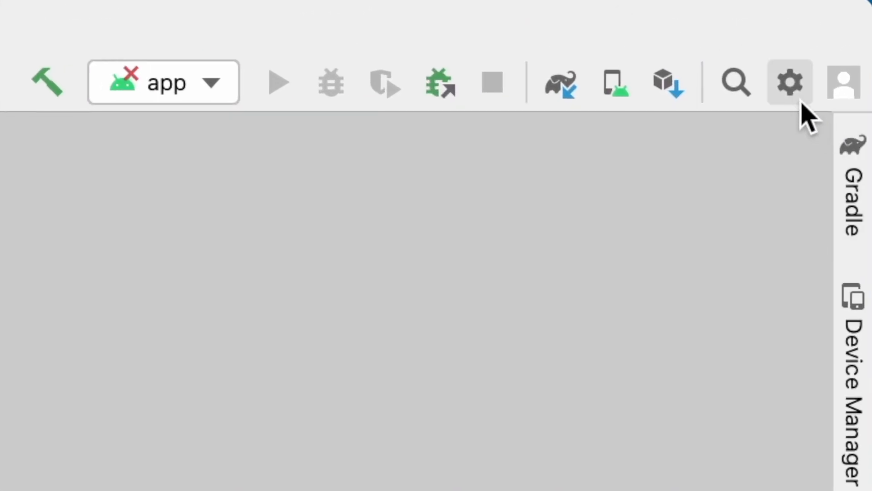
Step: Set the Android Gradle Plugin version to 7.3.0 in Project Structure
click(789, 83)
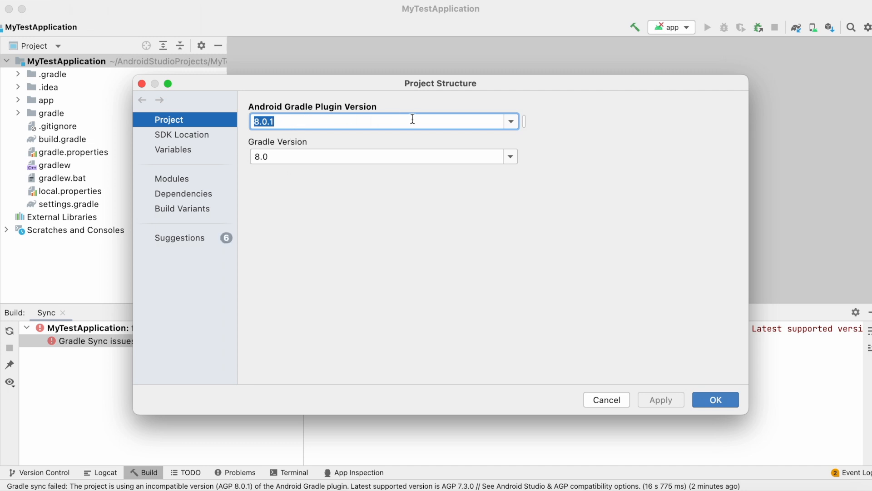
mouse_move(317, 154)
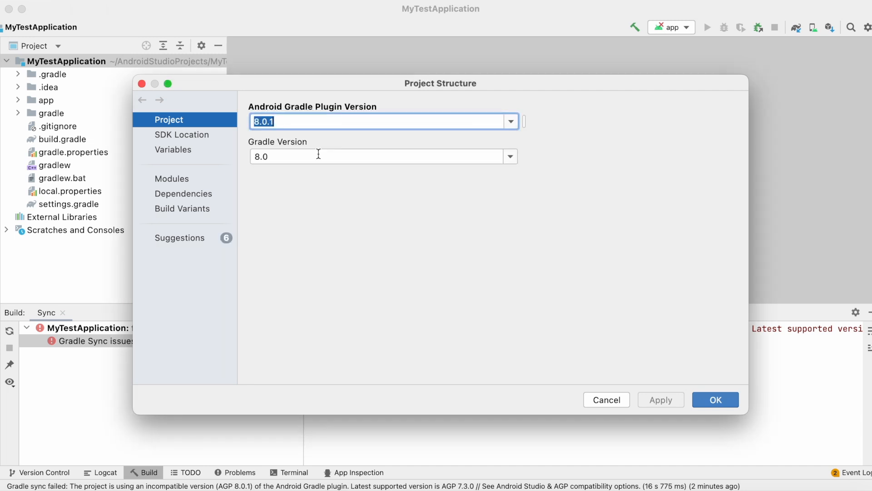
click(509, 156)
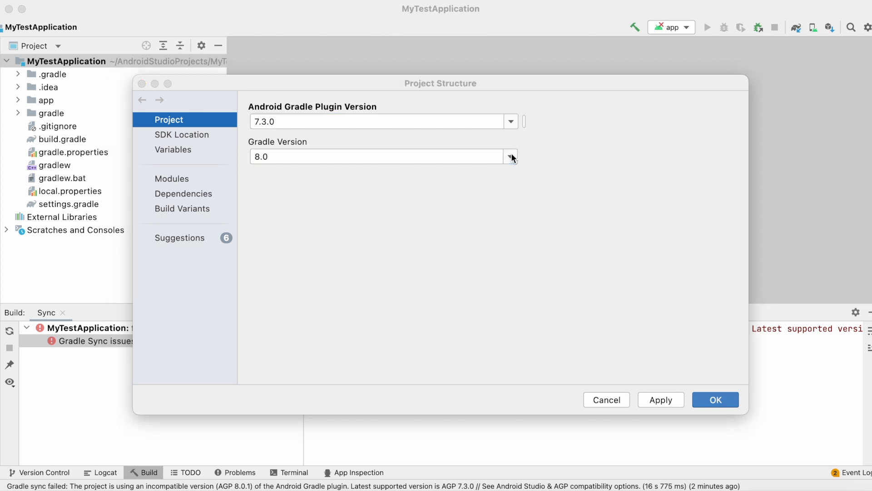
mouse_move(594, 381)
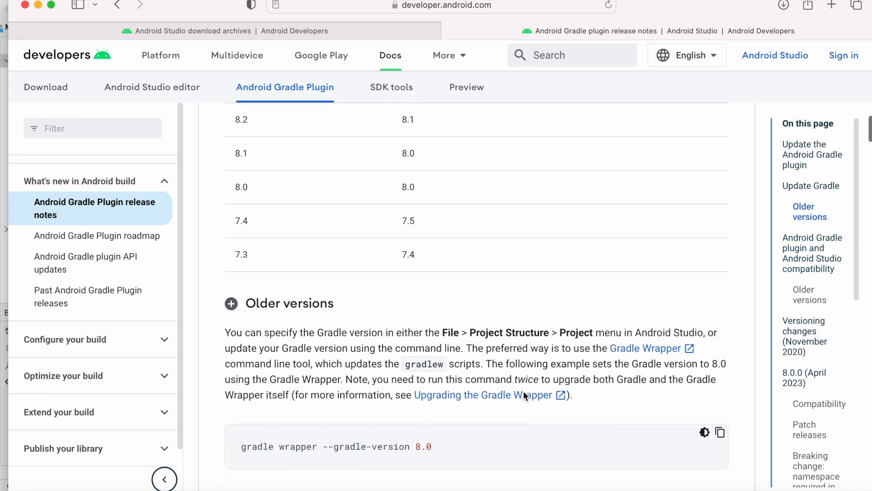
Step: Read the Update Gradle table showing plugin 7.3 requires at least Gradle 7.4
scroll(up, 3)
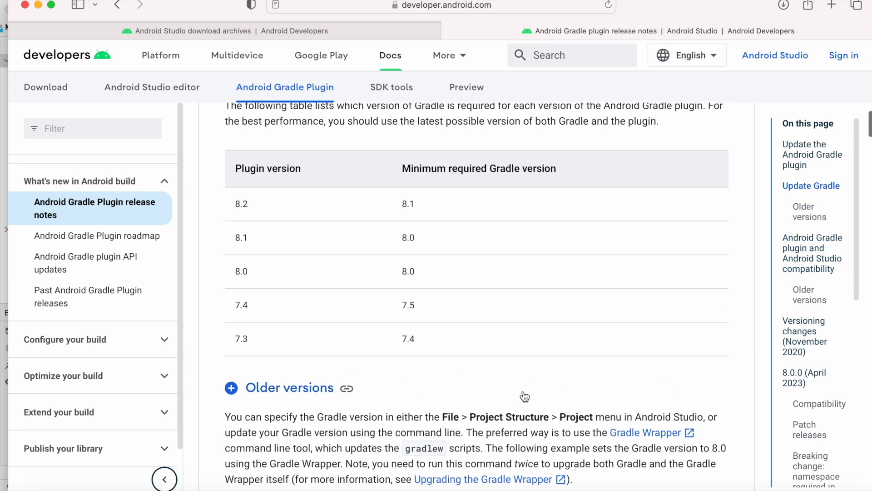
mouse_move(237, 343)
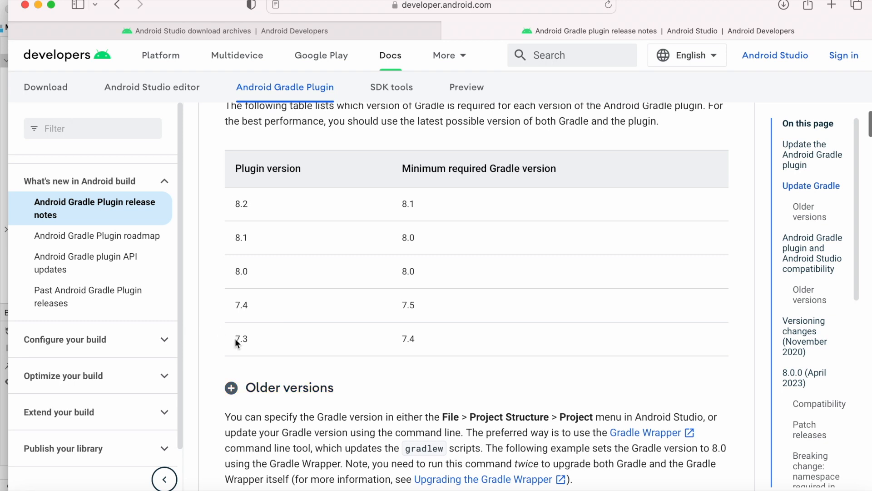
double_click(240, 339)
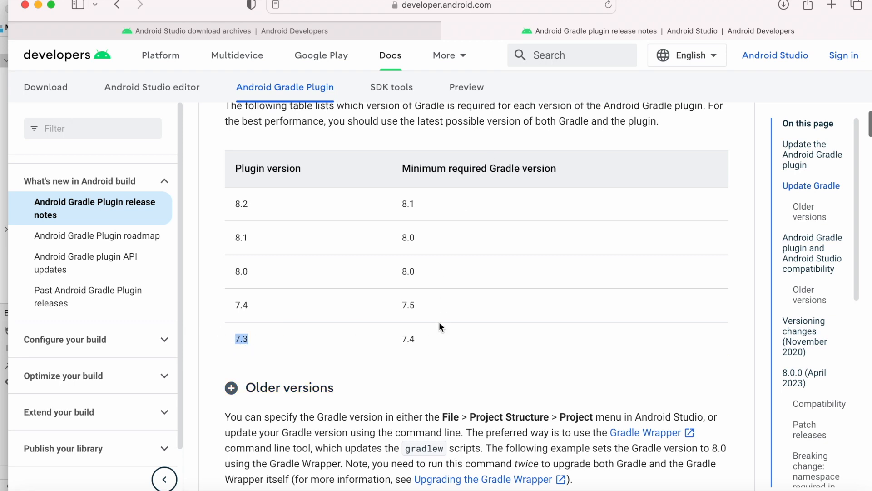
double_click(408, 338)
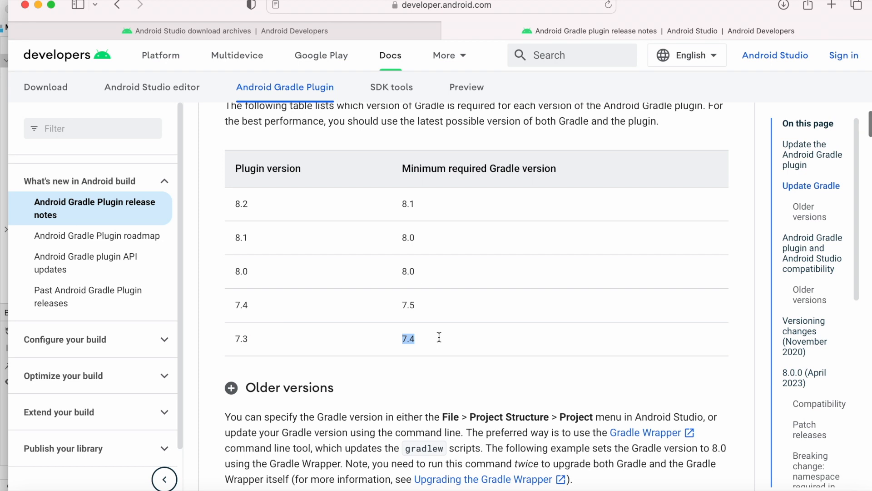
mouse_move(417, 346)
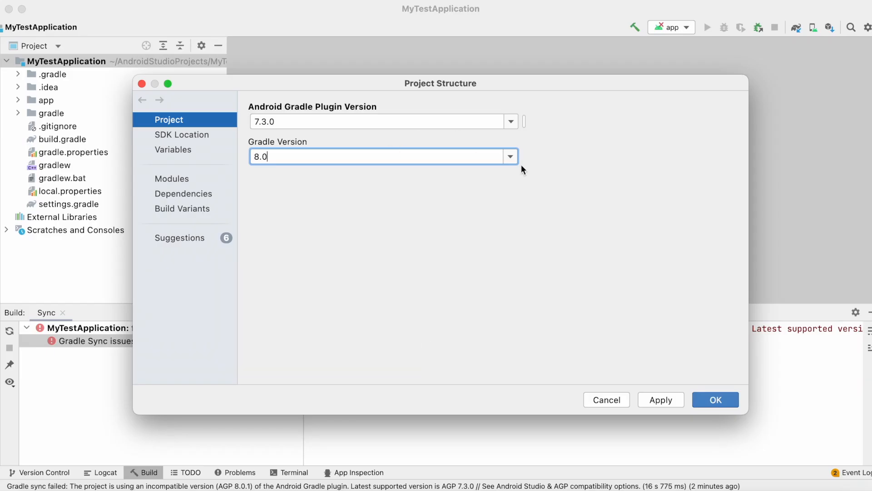
Step: Set the Gradle version to 7.4, confirm the dialog, and let the sync finish successfully
click(507, 156)
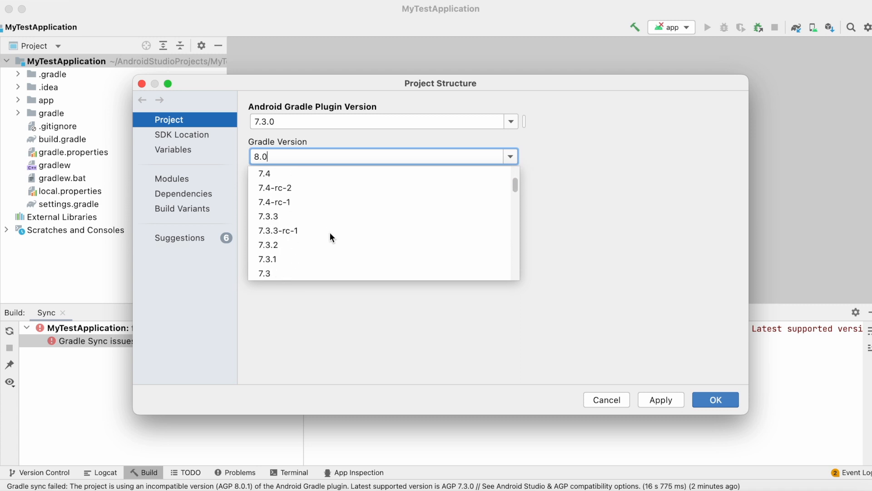
click(265, 173)
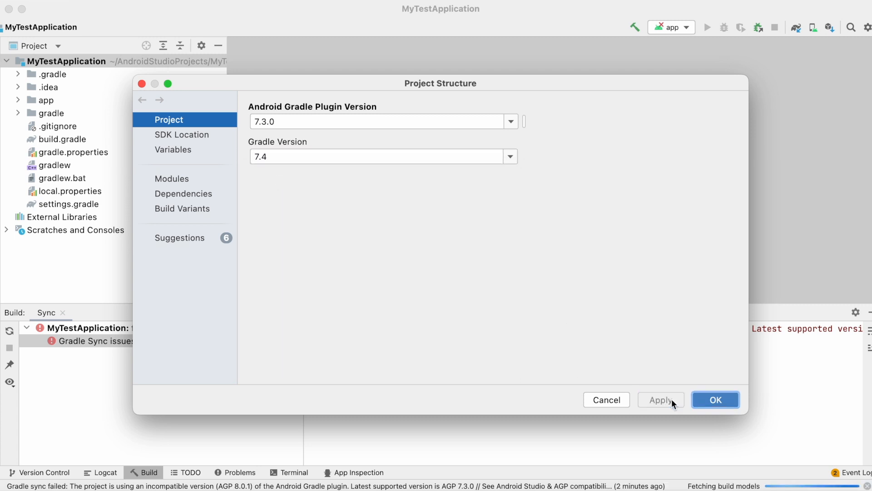
click(715, 400)
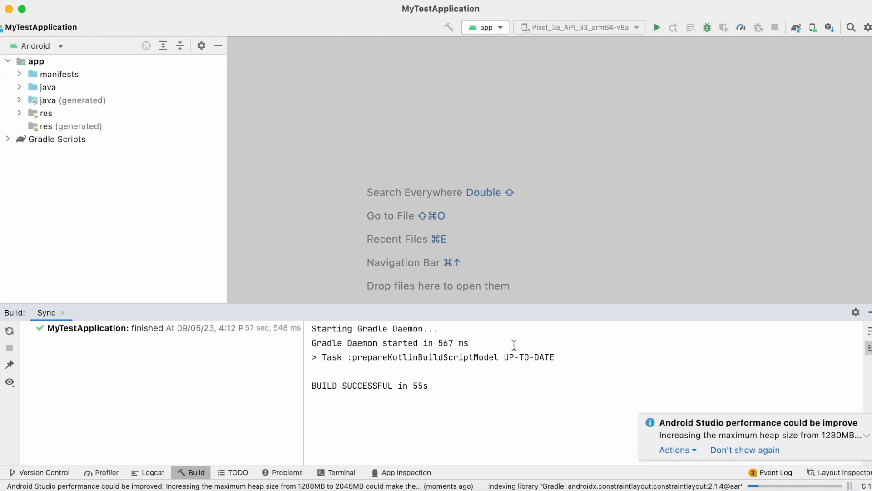
Step: Run 'app' on the Pixel_3a_API_33 emulator and wait for Launch succeeded
double_click(369, 385)
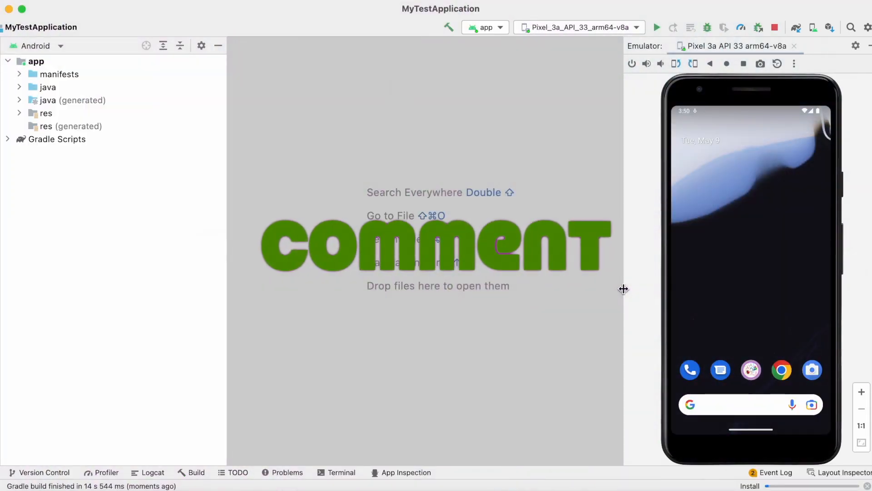
click(657, 27)
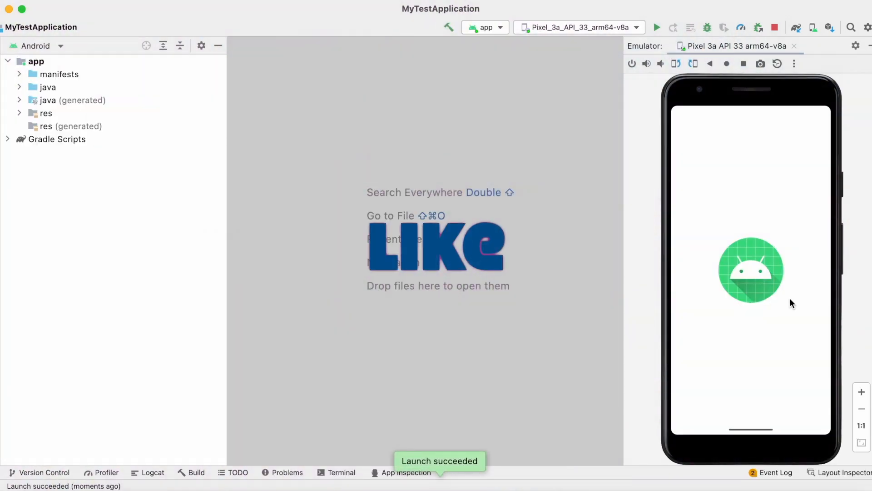